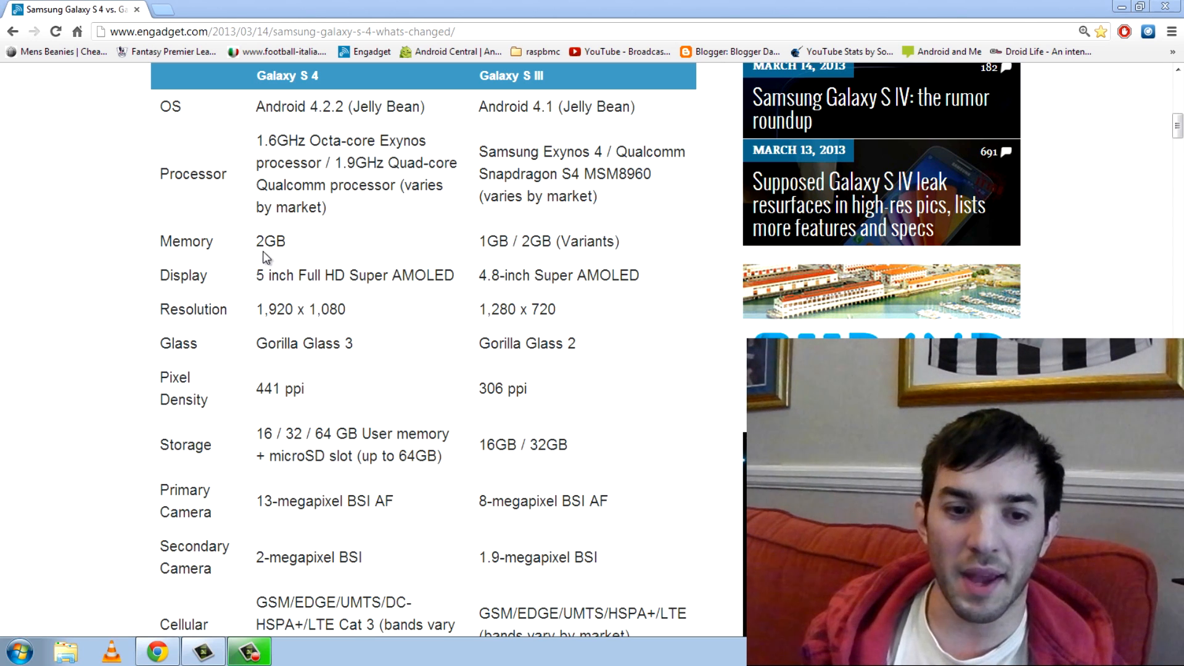
mouse_move(234, 226)
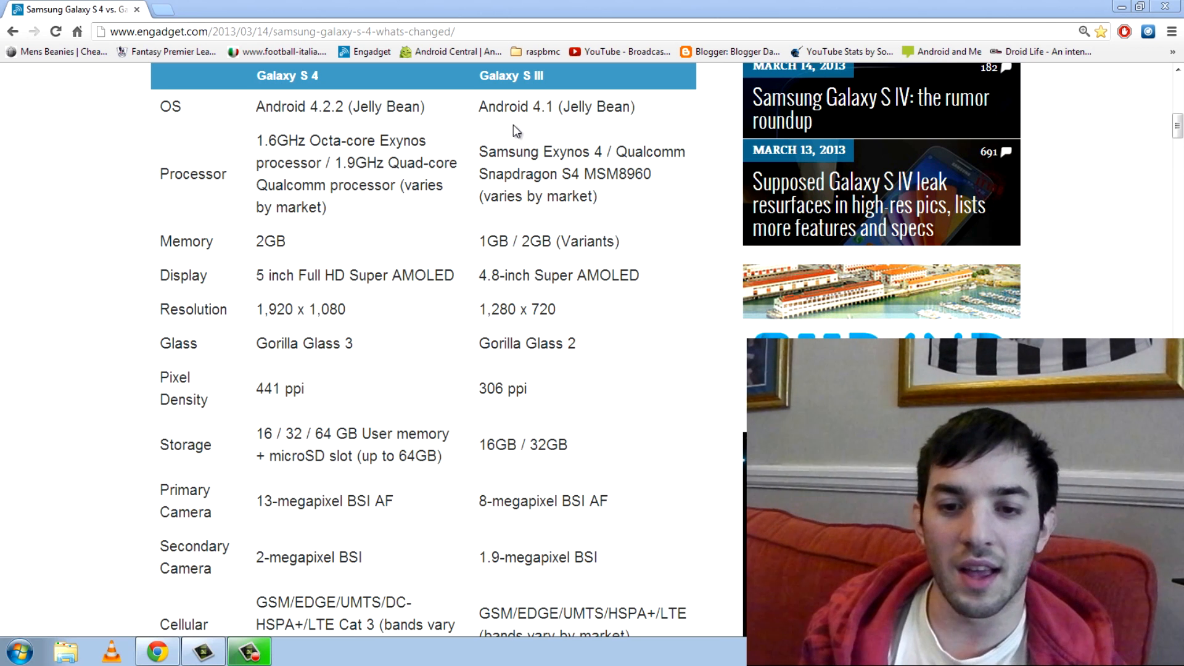
Briefly highlight the Samsung Exynos 4 processor name, then scroll down to the WiFi and Bluetooth rows
drag(478, 151, 604, 151)
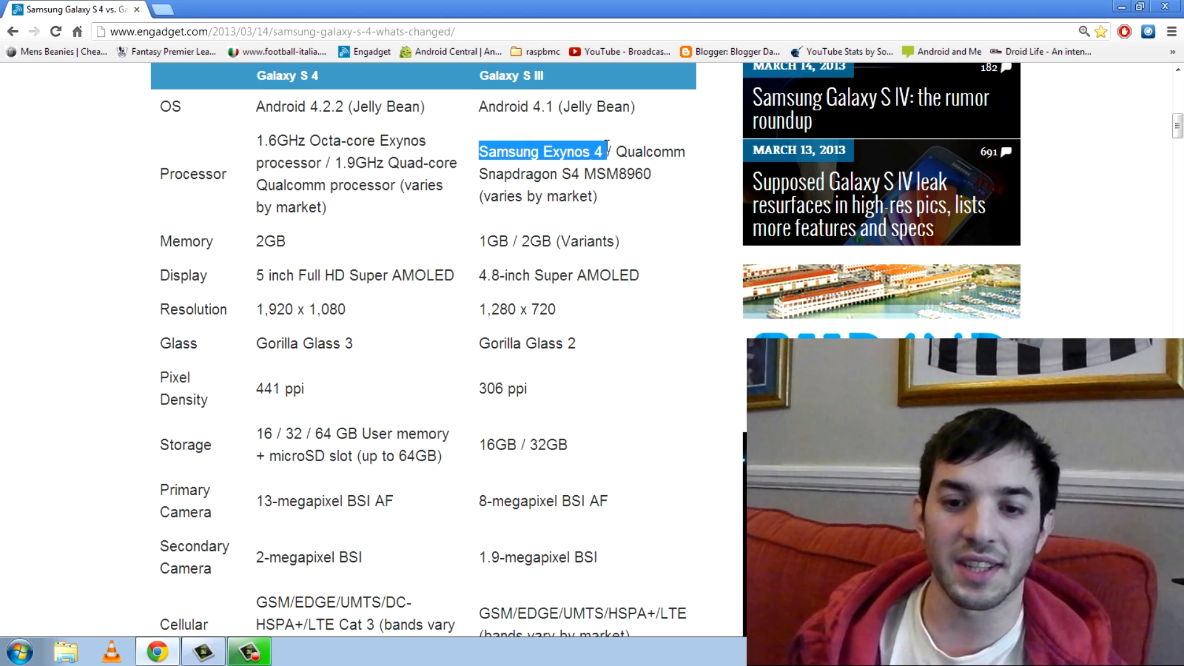
click(580, 151)
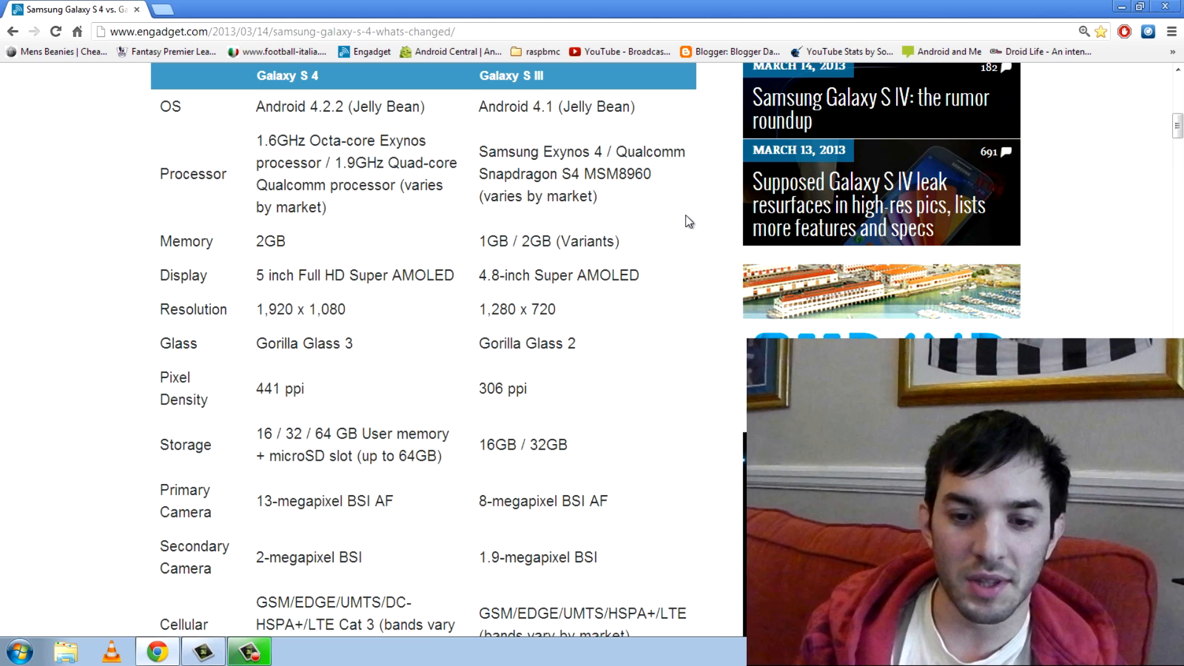
scroll(down, 3)
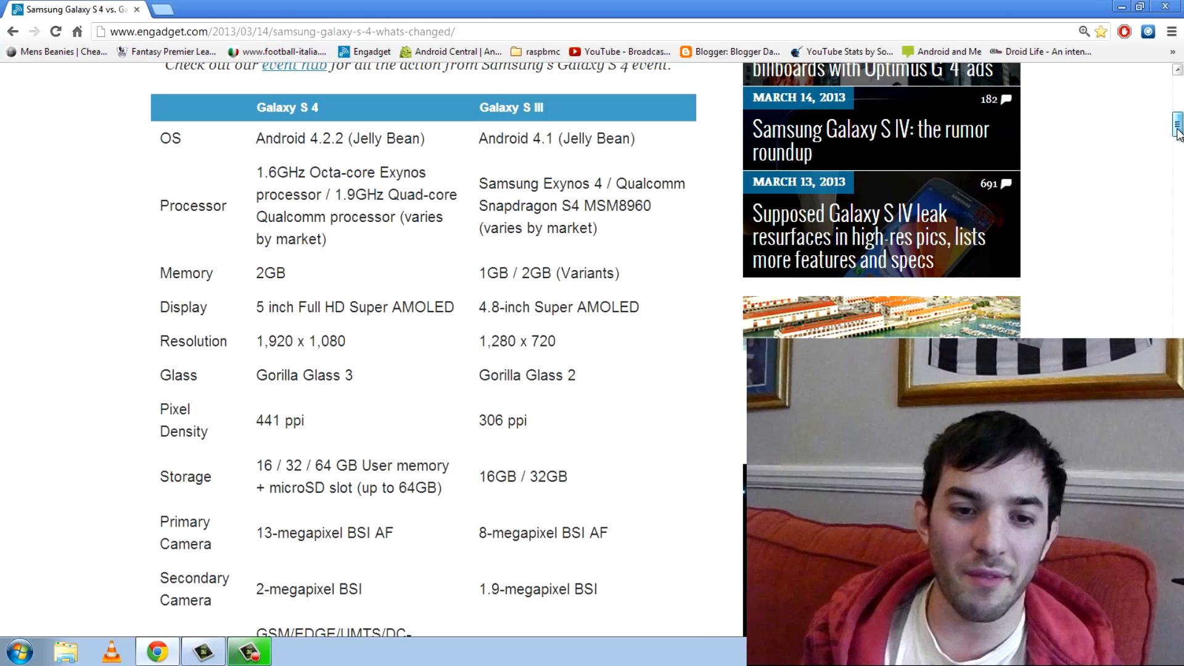
scroll(down, 3)
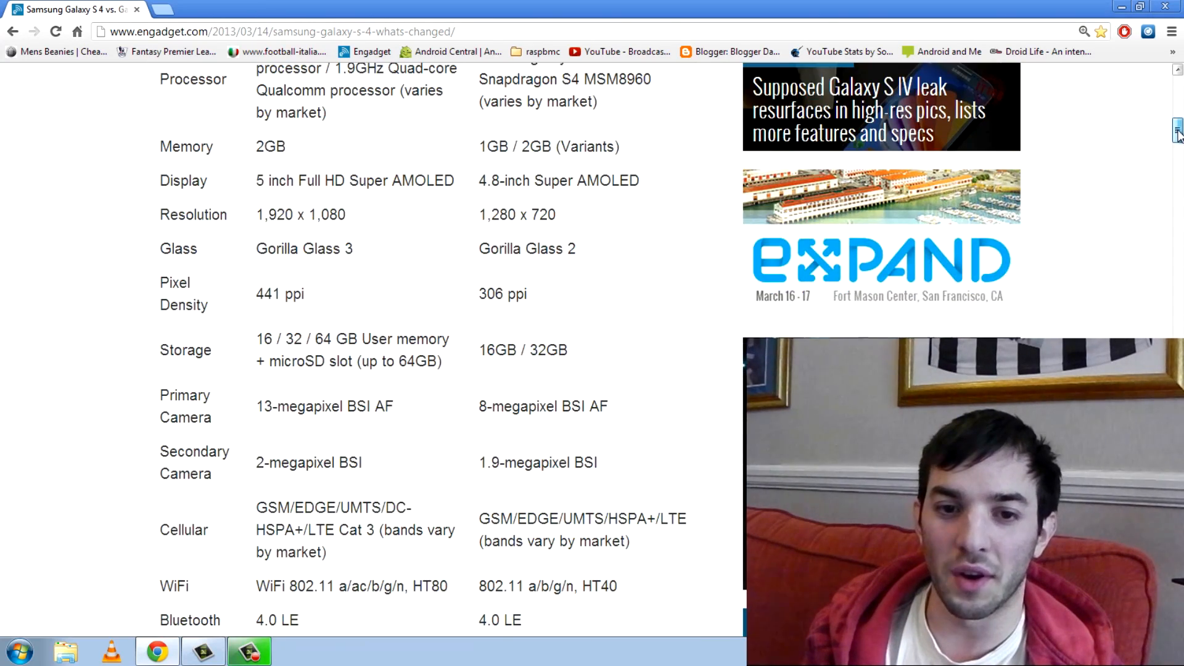
Scroll past the Storage row, clearing the 64 GB highlight, down to Battery and Weight
scroll(down, 3)
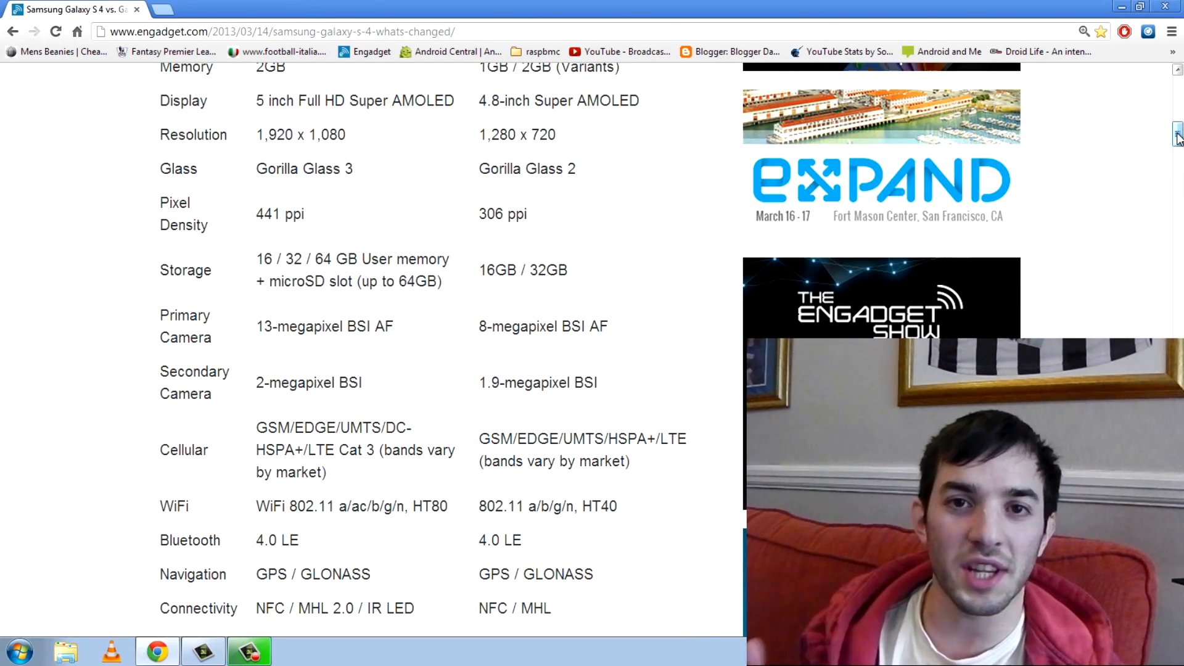
scroll(down, 3)
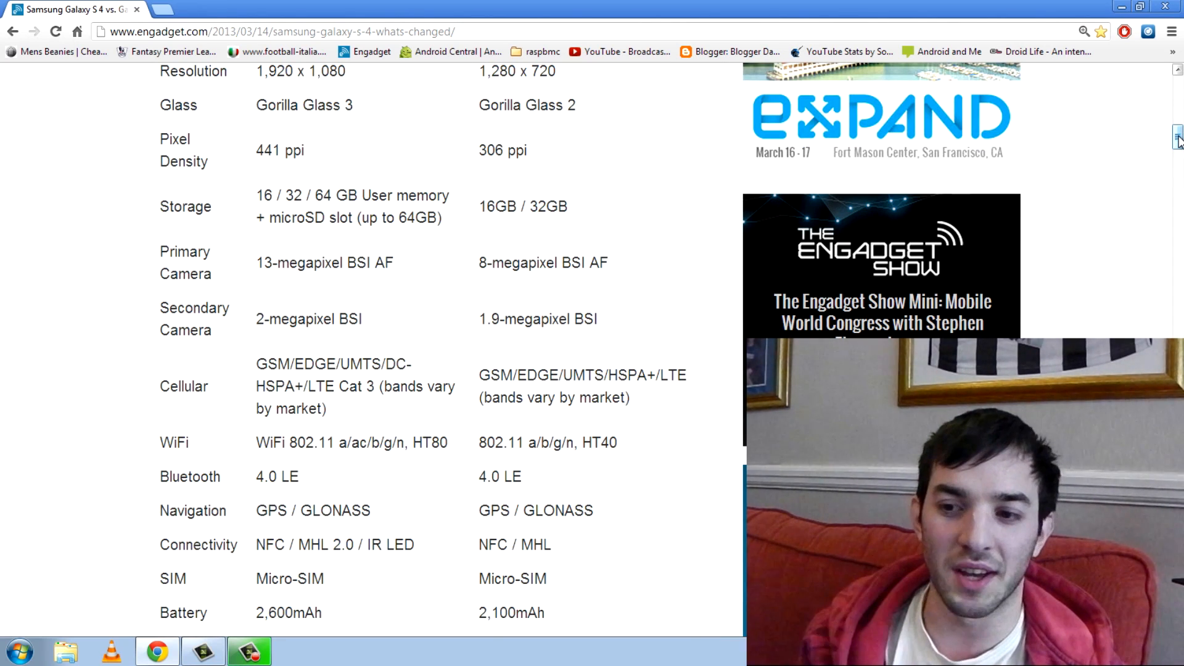
scroll(down, 3)
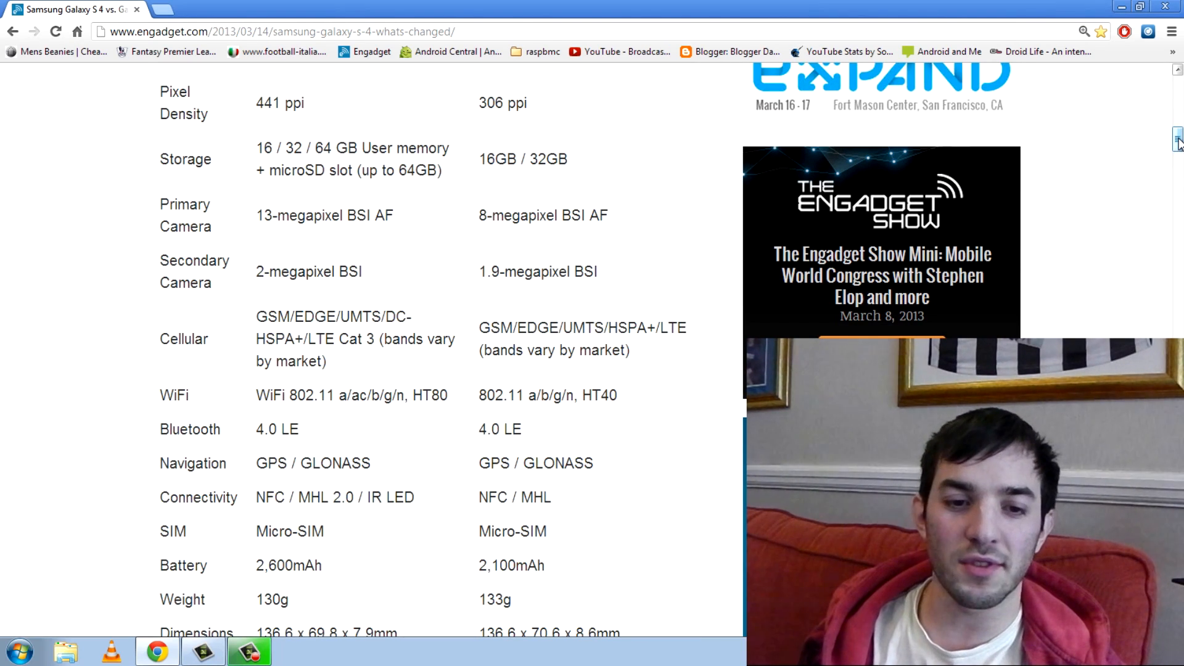
mouse_move(420, 56)
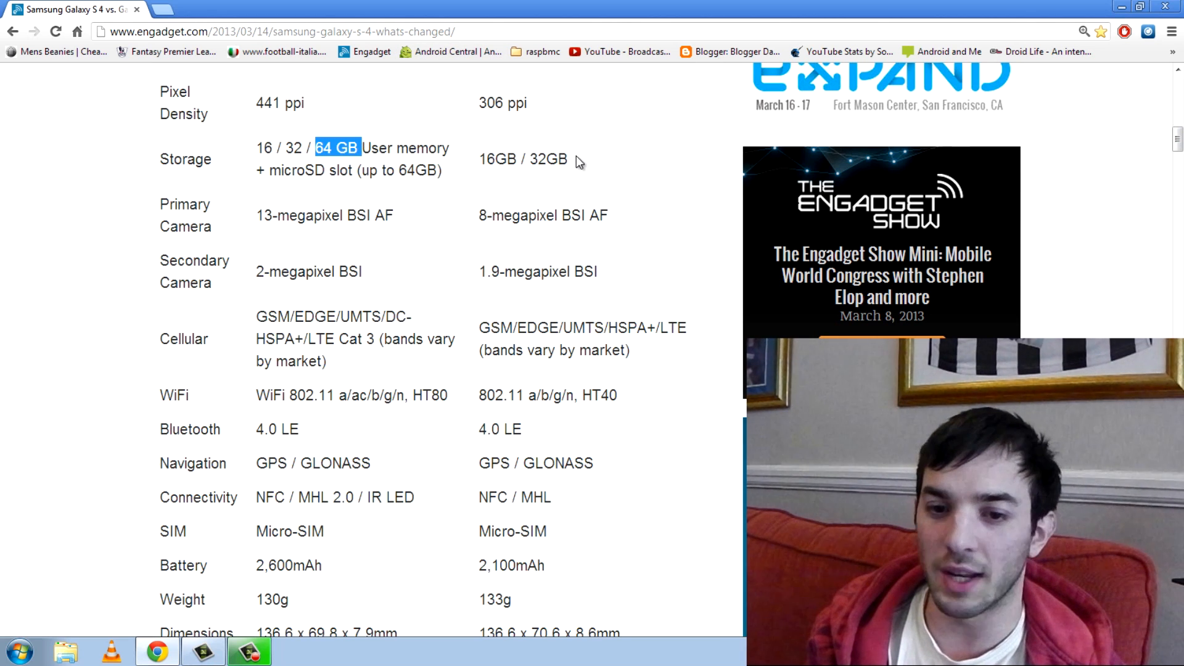
click(551, 191)
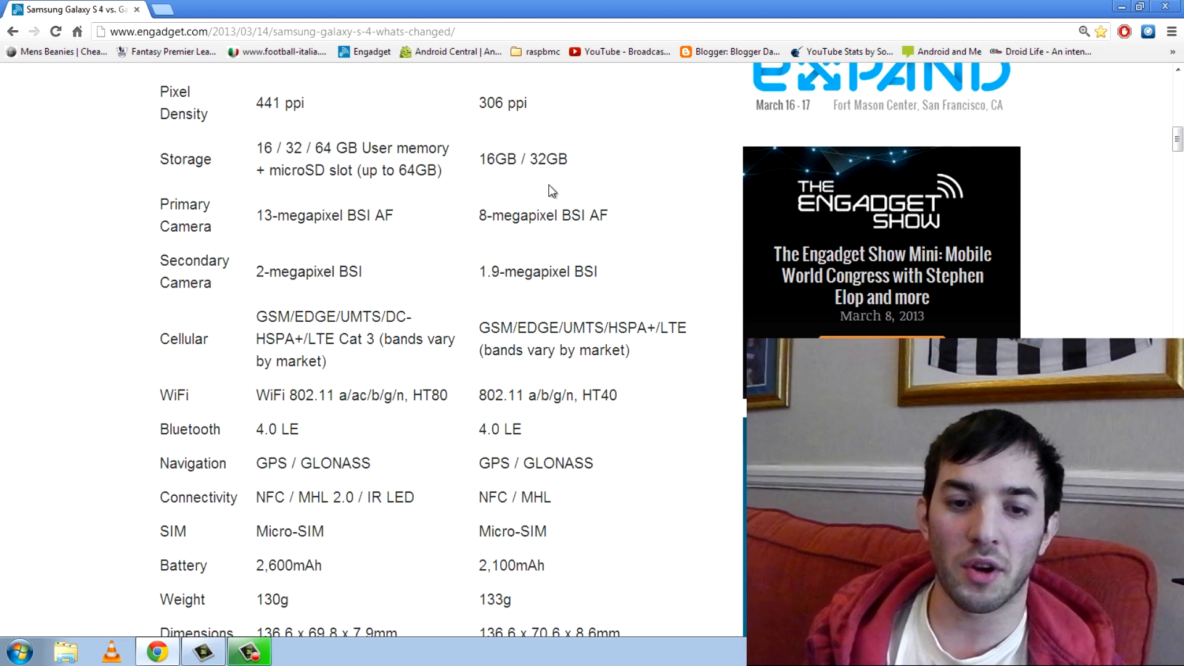
mouse_move(693, 188)
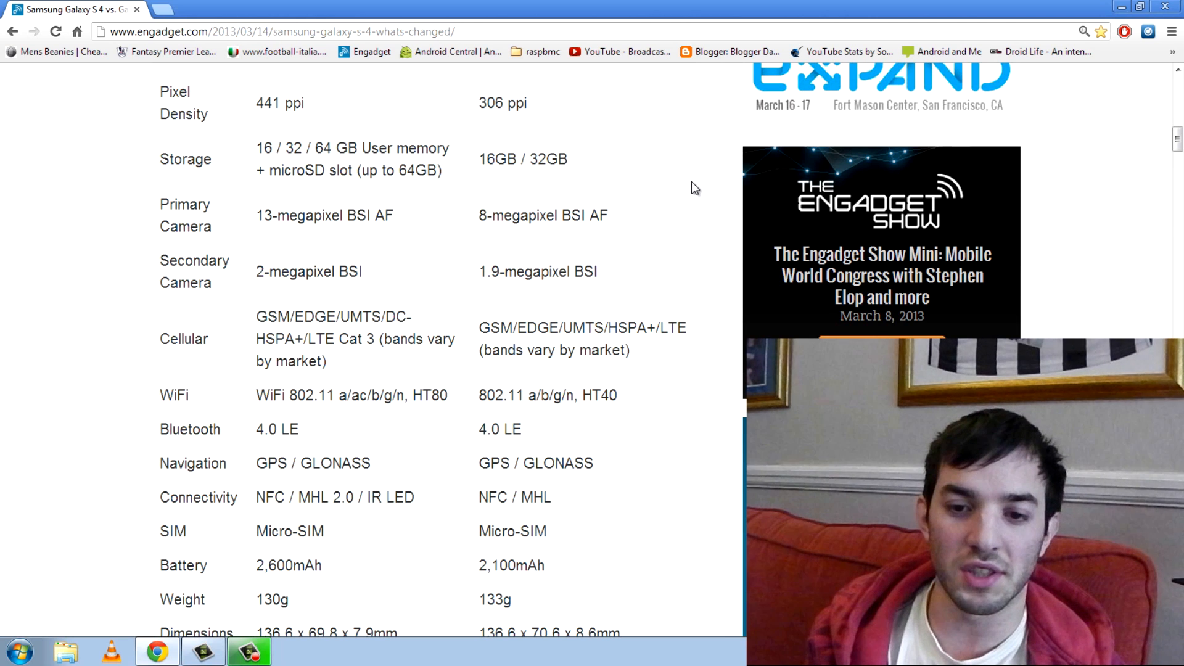
scroll(down, 3)
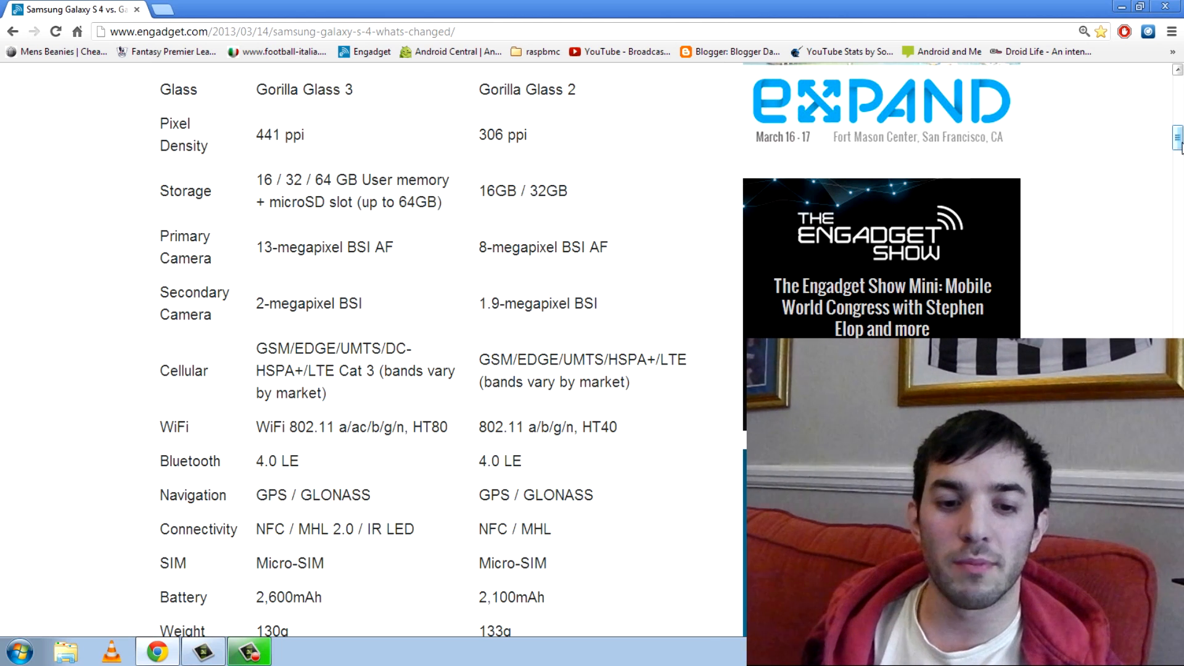
scroll(down, 3)
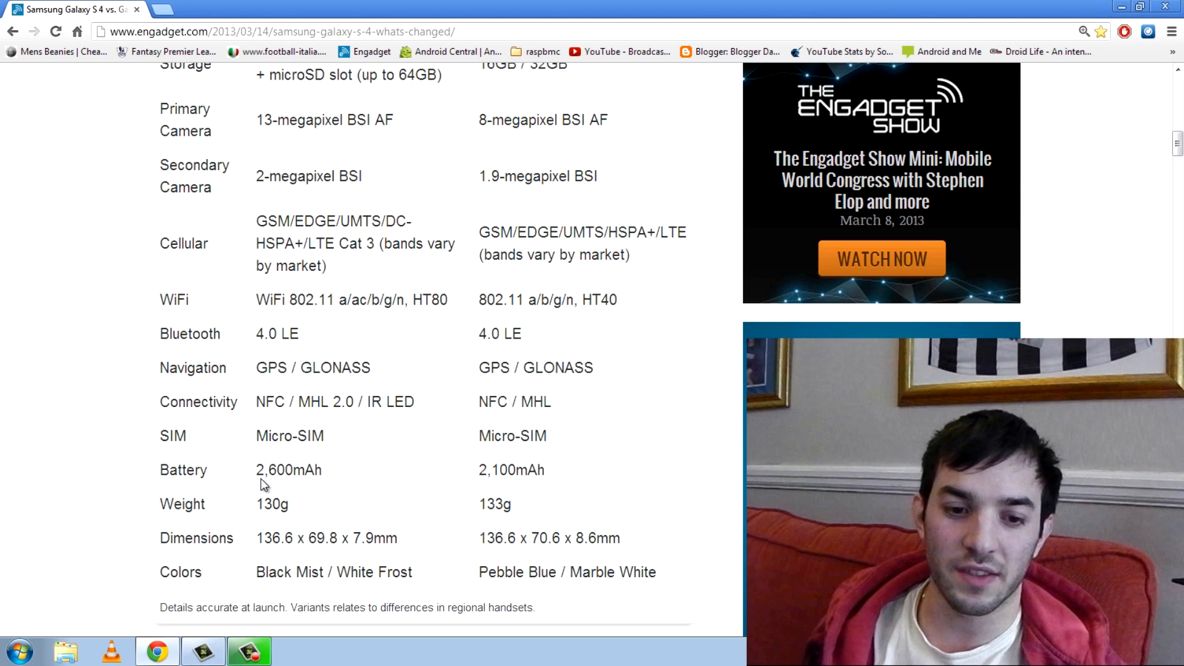
mouse_move(703, 400)
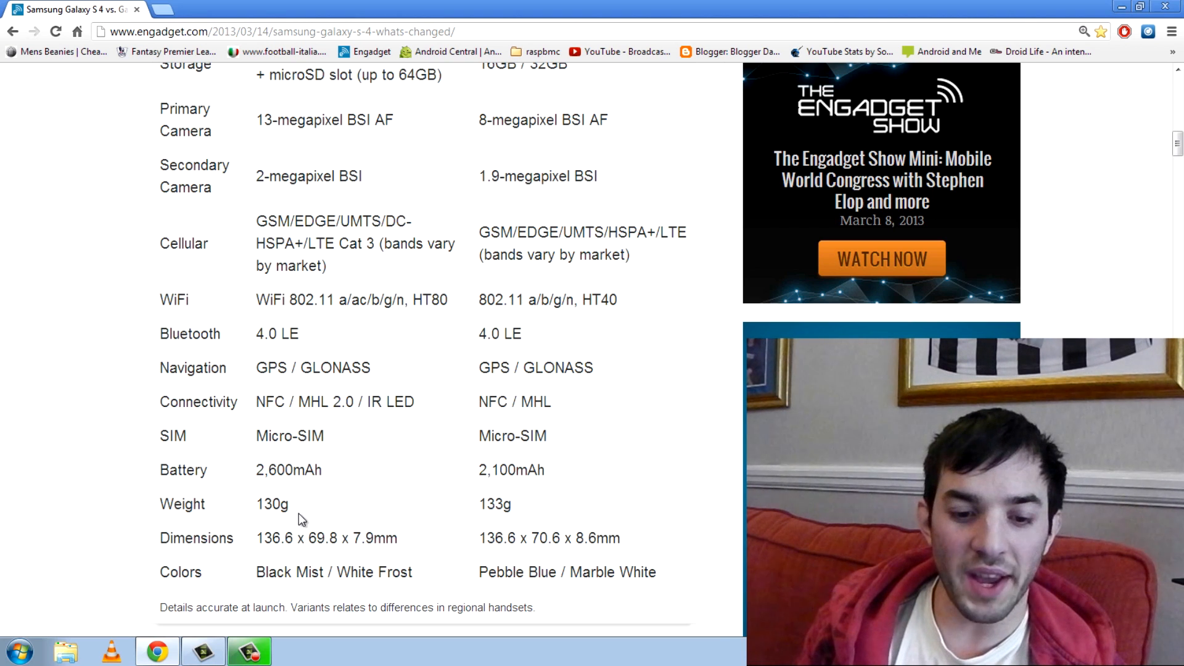
mouse_move(465, 486)
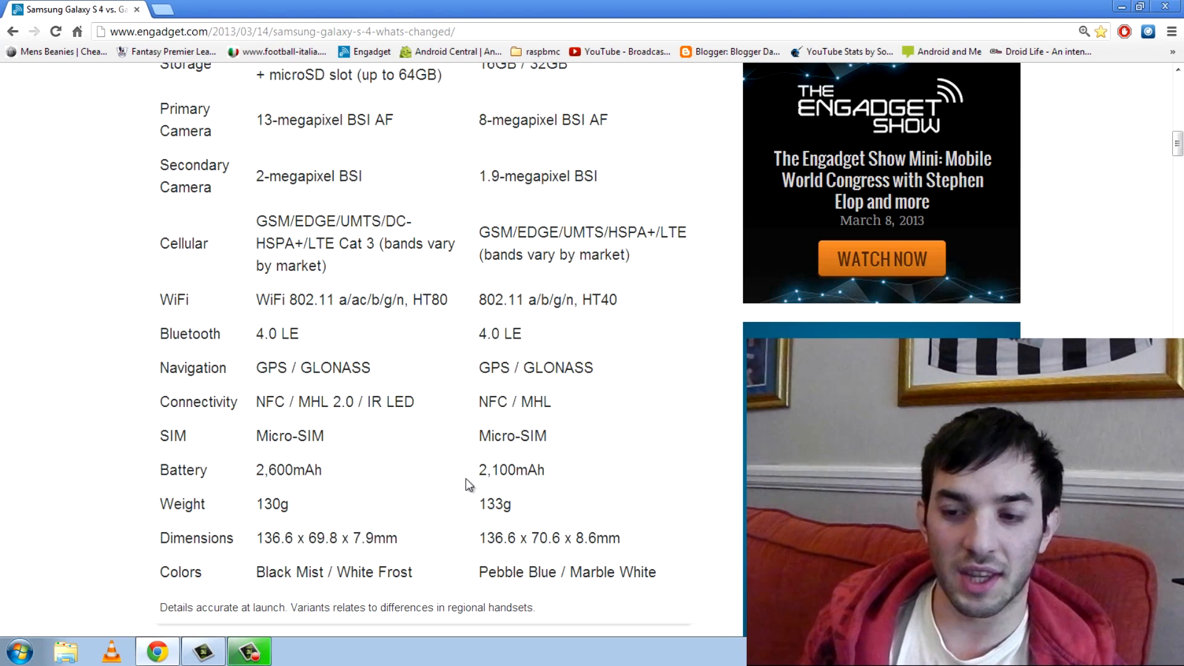
Scroll briefly past the table end, then back up to the Processor and Memory rows
scroll(down, 3)
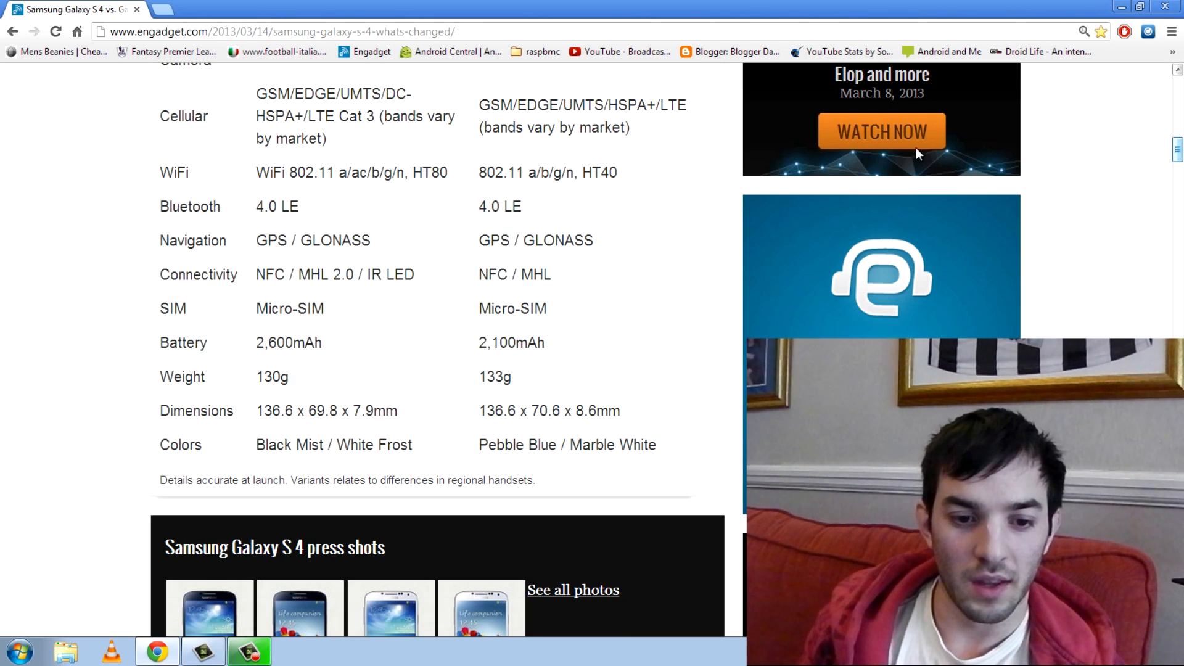
mouse_move(332, 356)
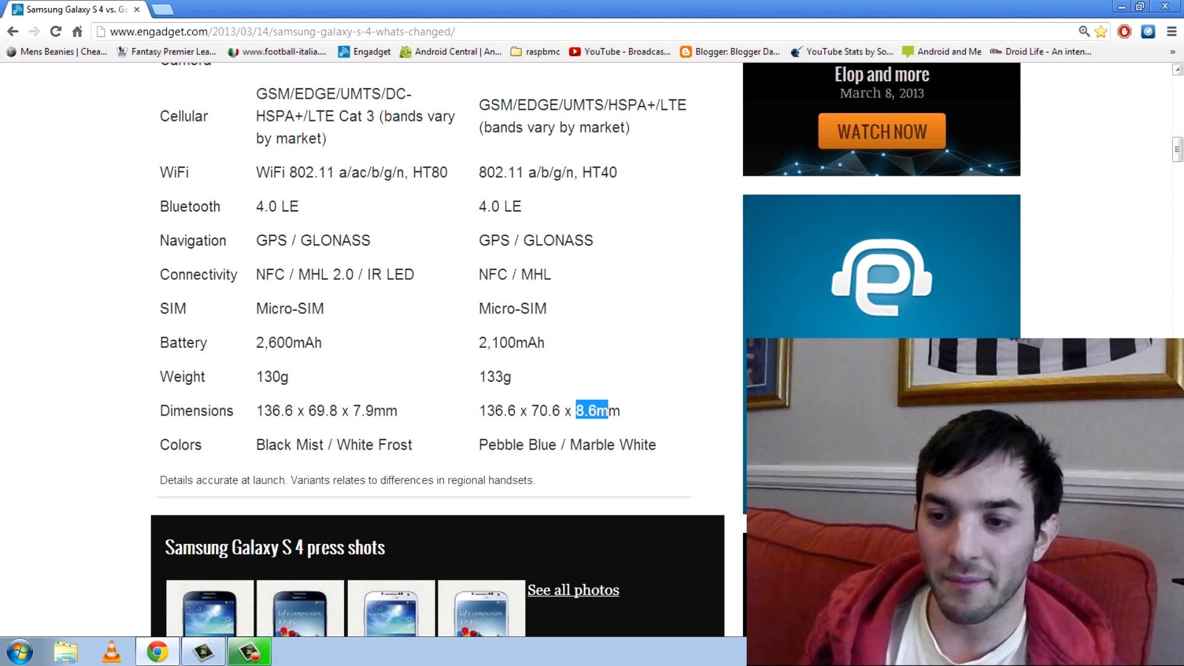
scroll(up, 3)
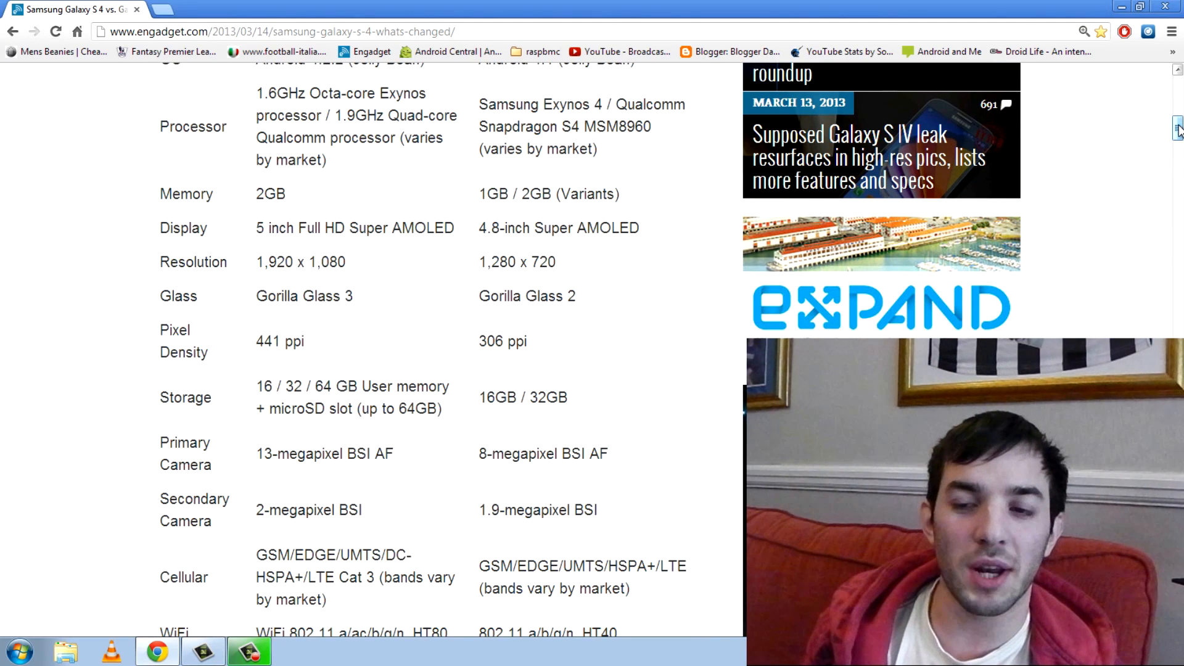
Zoom the page out and scroll up to the Galaxy S 4 / Galaxy S III header
click(1172, 30)
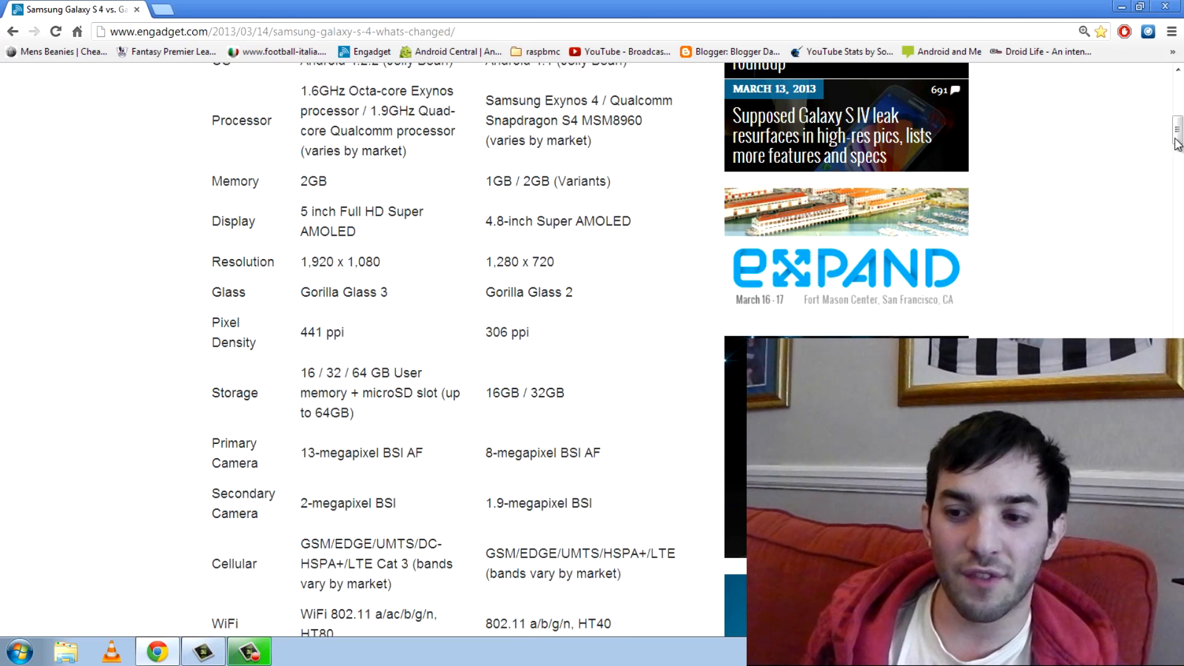
scroll(up, 3)
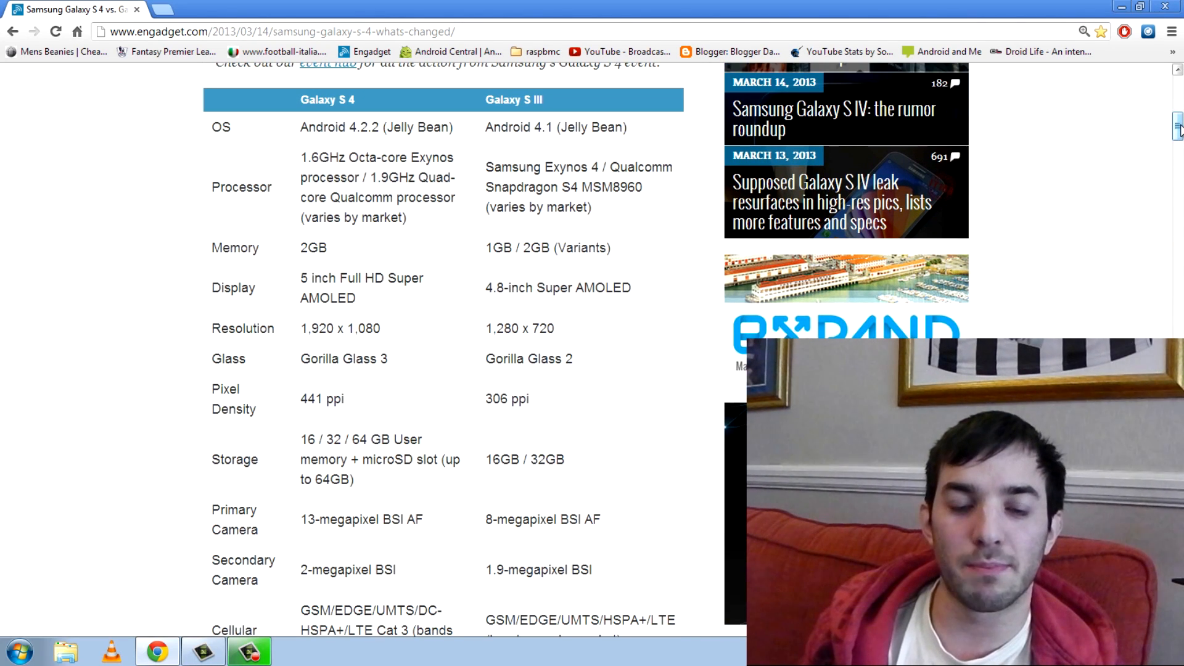